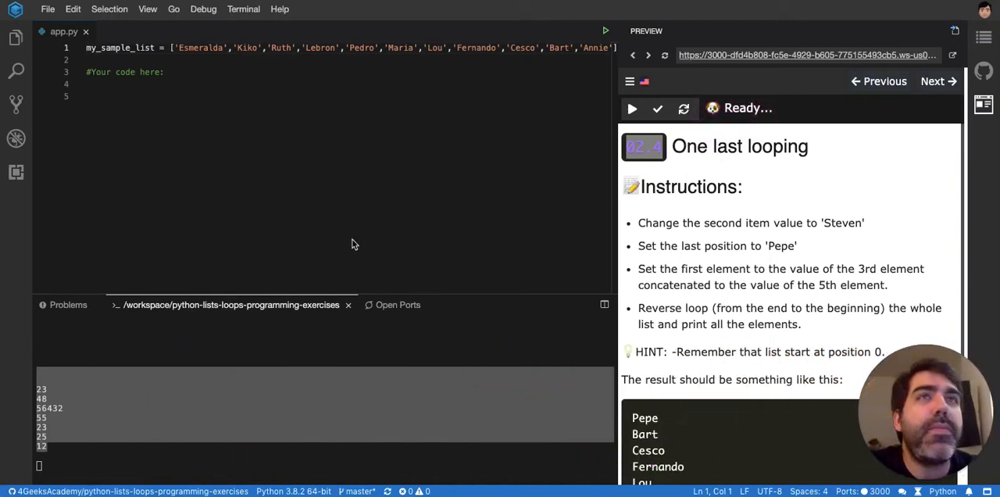
Step: Write my_sample_list[1] = "Steven" on the empty line under the comment in app.py
left_click(88, 97)
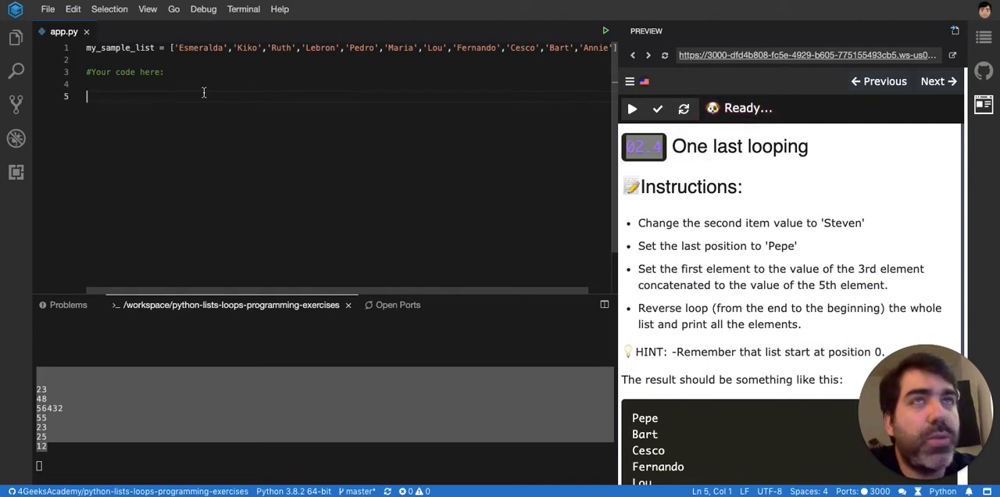
type("my_sample_list")
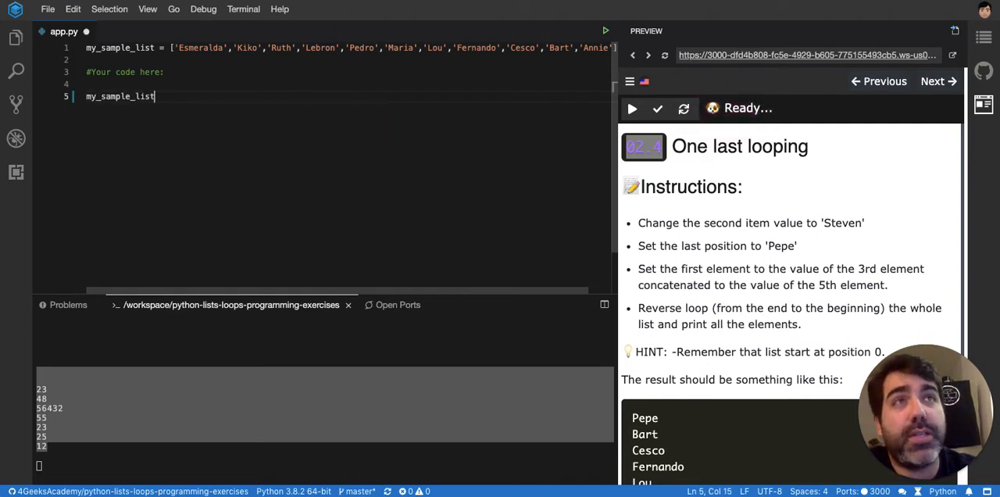
type("[]")
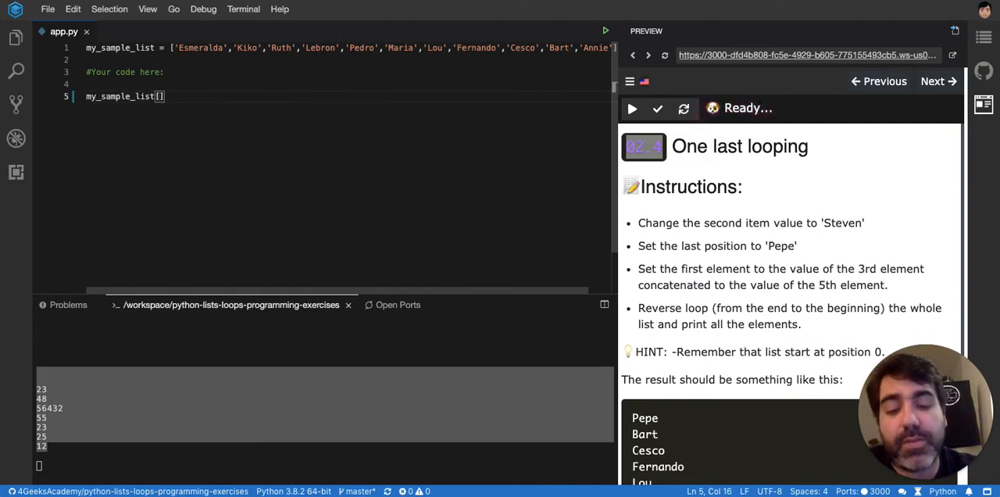
type("1")
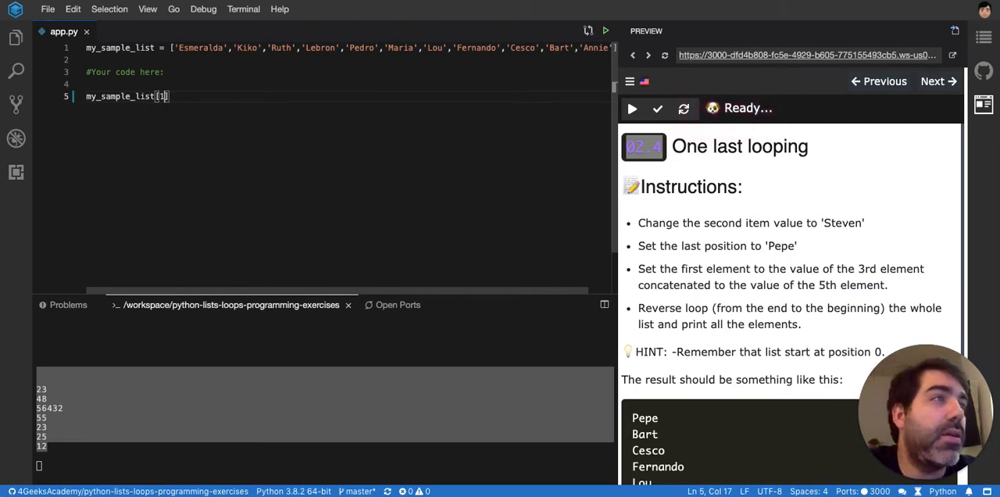
type("= \"")
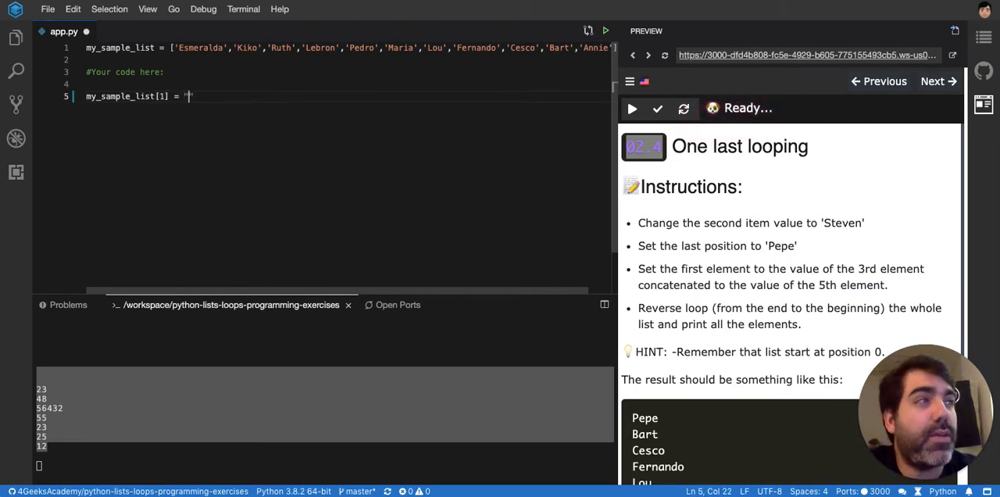
type("Steven")
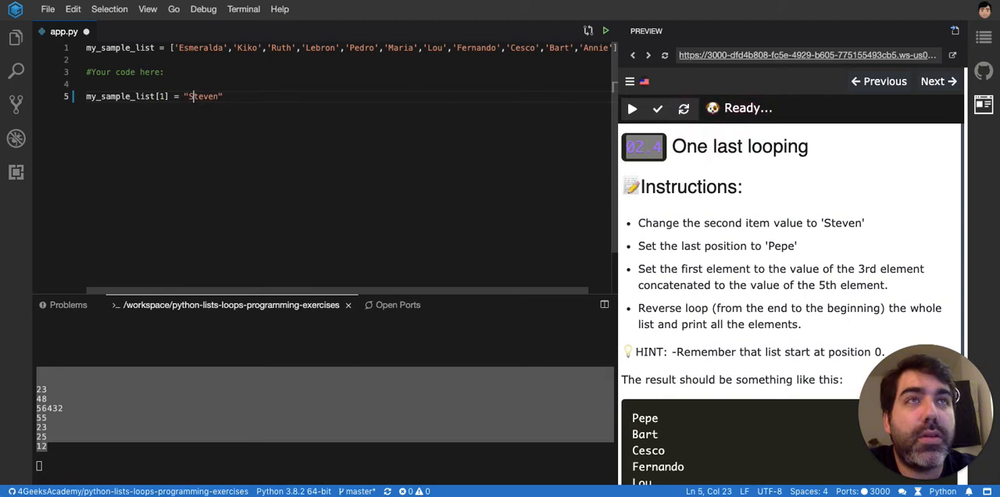
key("Enter")
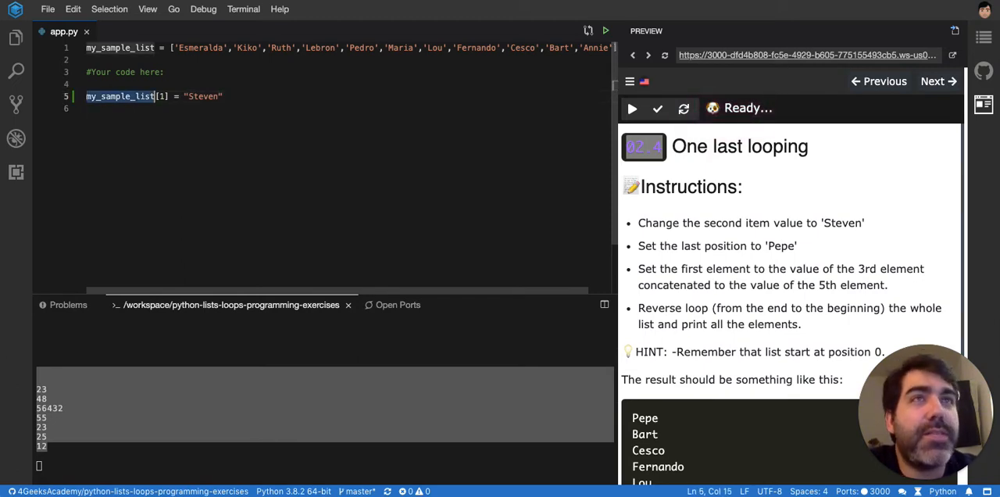
Step: Write my_sample_list[-1] = "Pepe" on the next line, replacing the len-based index with -1
type("my_sample_list")
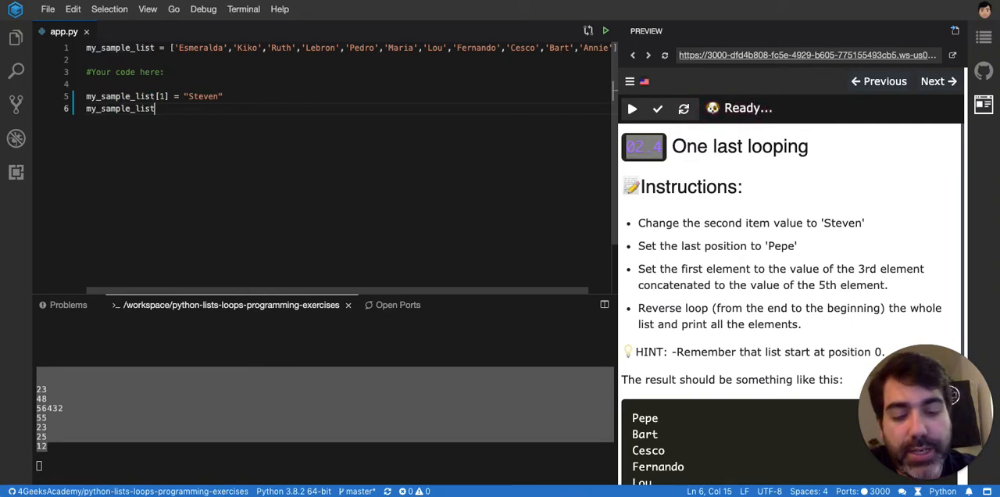
type("[len")
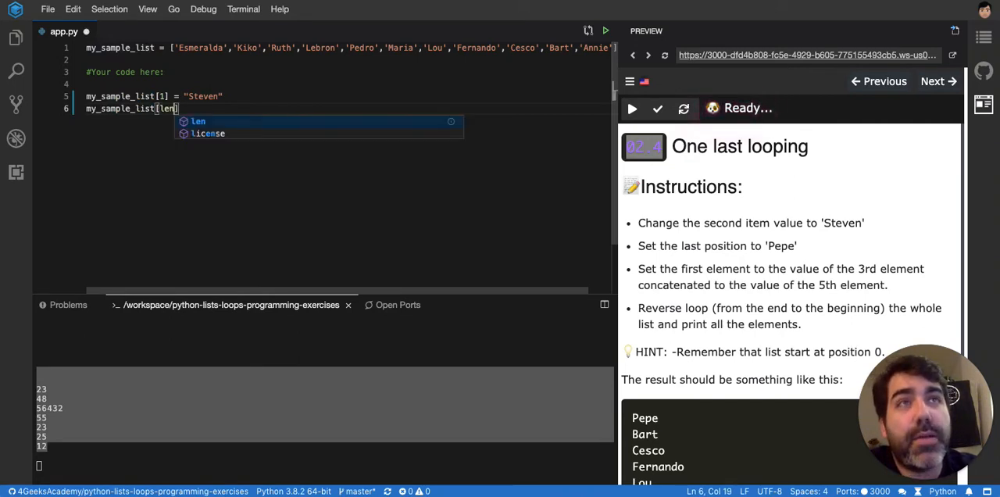
type("(my_sample_list) - 1")
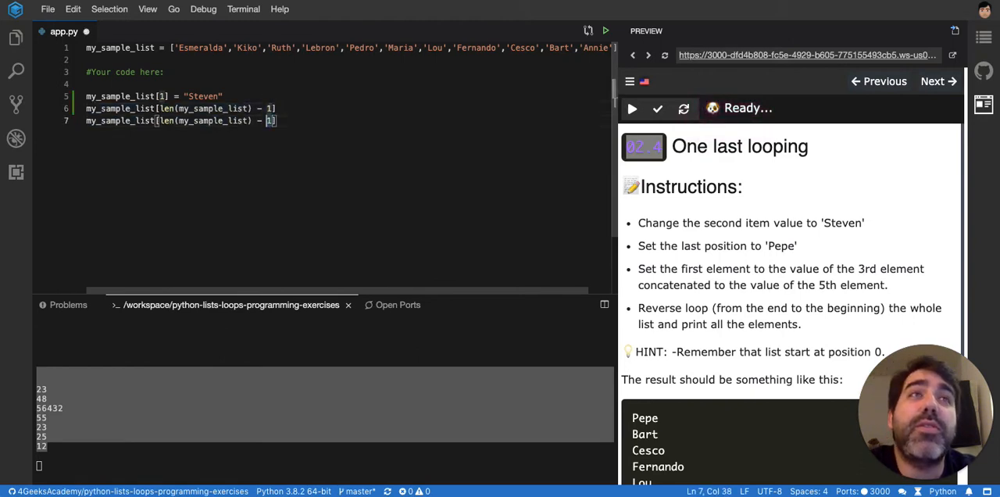
type("[-1] =")
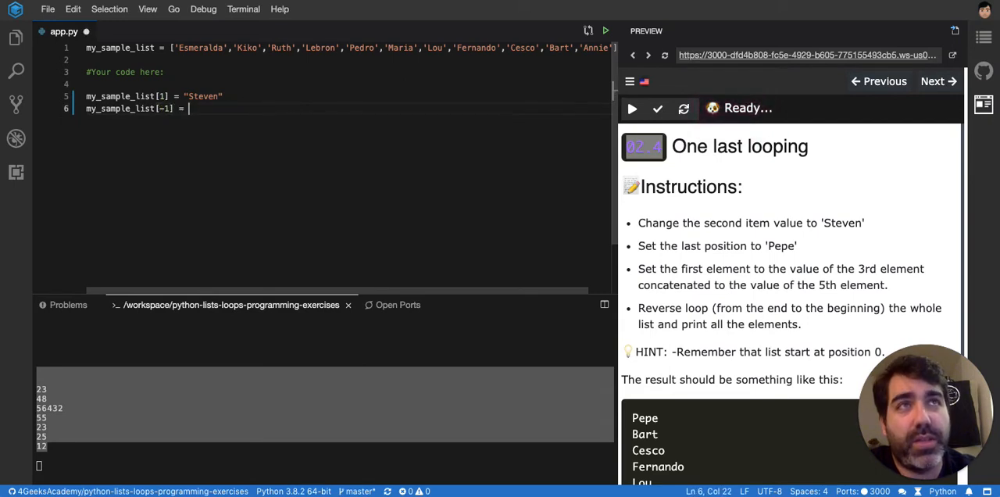
type("\"")
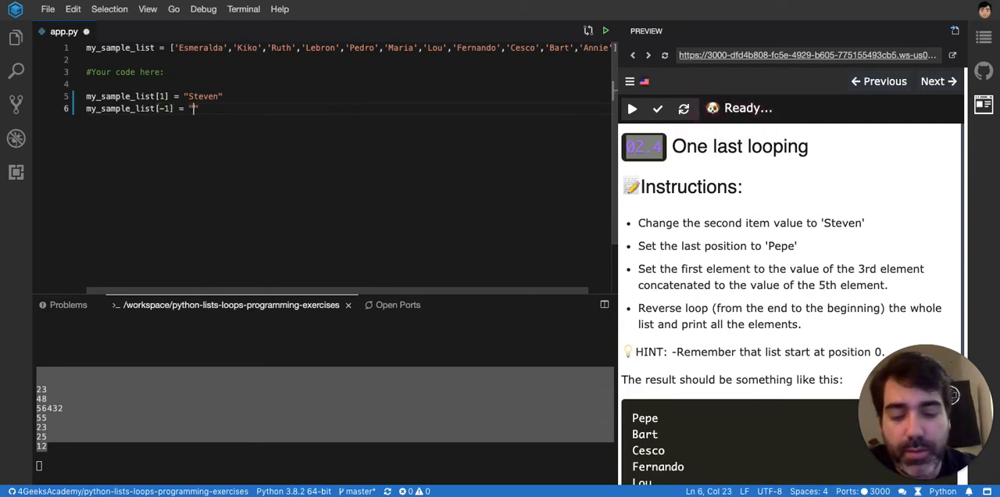
type("Pepe\"")
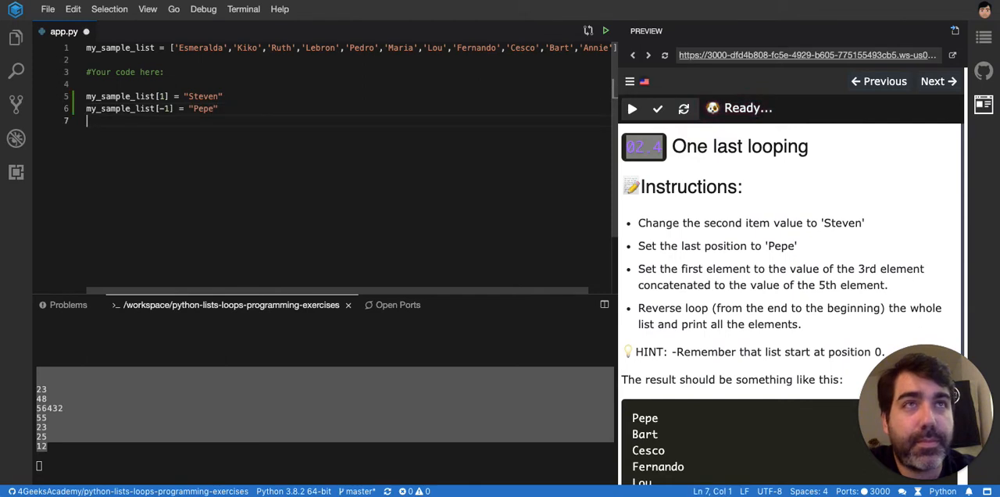
Step: Save, then write my_sample_list[0] = my_sample_list[2] + my_sample_list[4] below the Pepe line
key("ctrl+s")
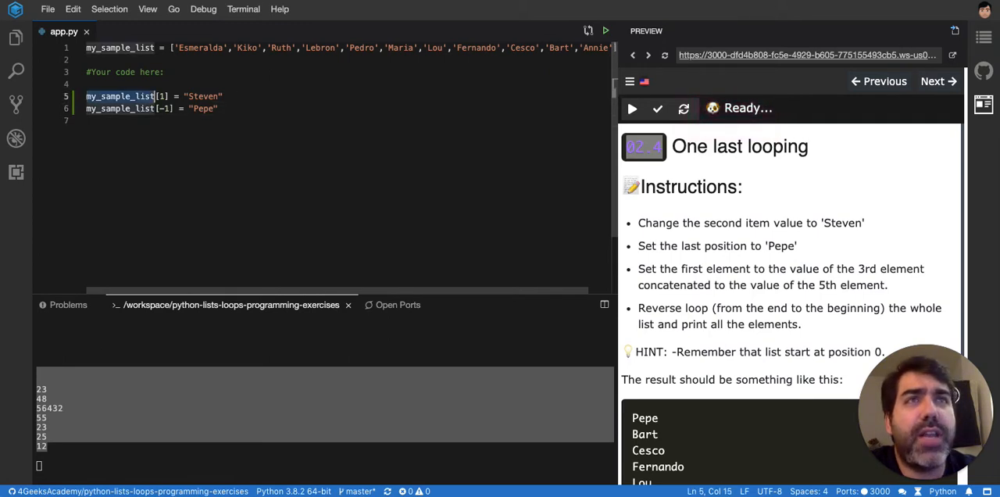
type("my_sample_list[1]")
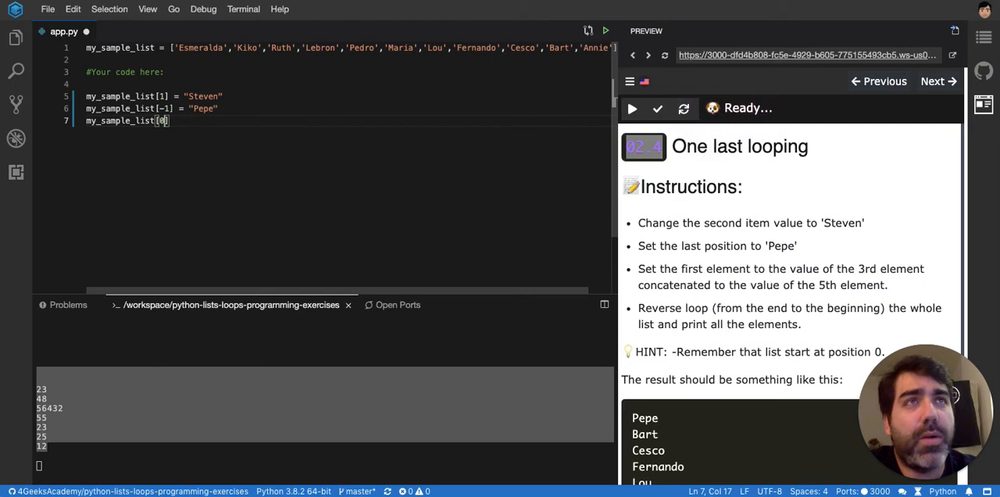
type("]")
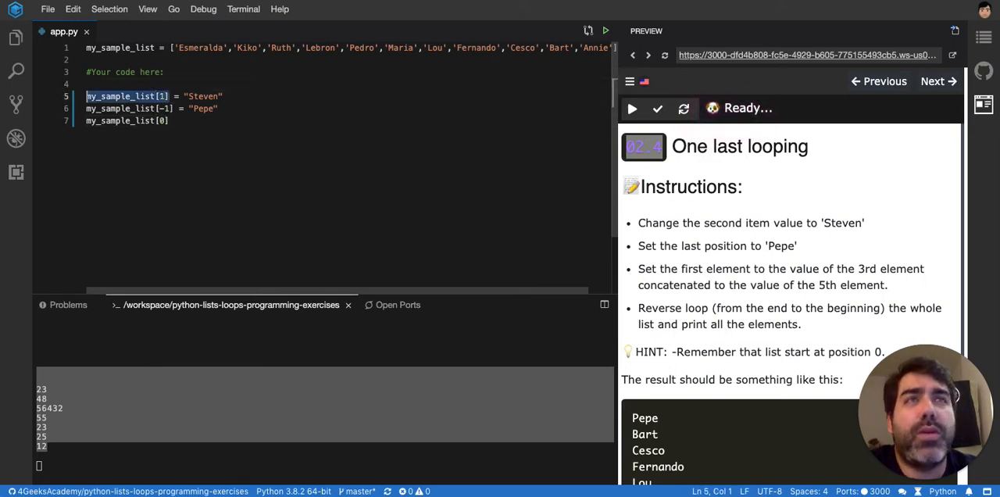
type("=")
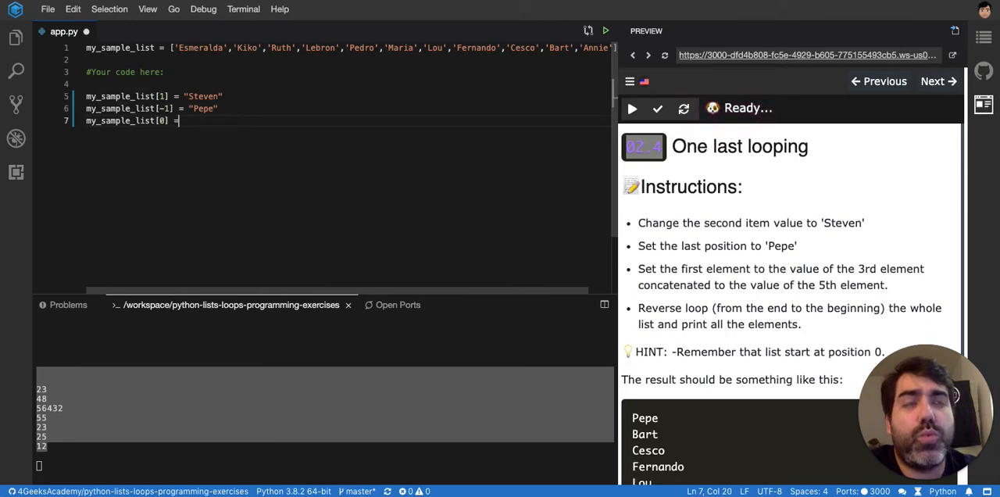
type("my_sample_list[1]")
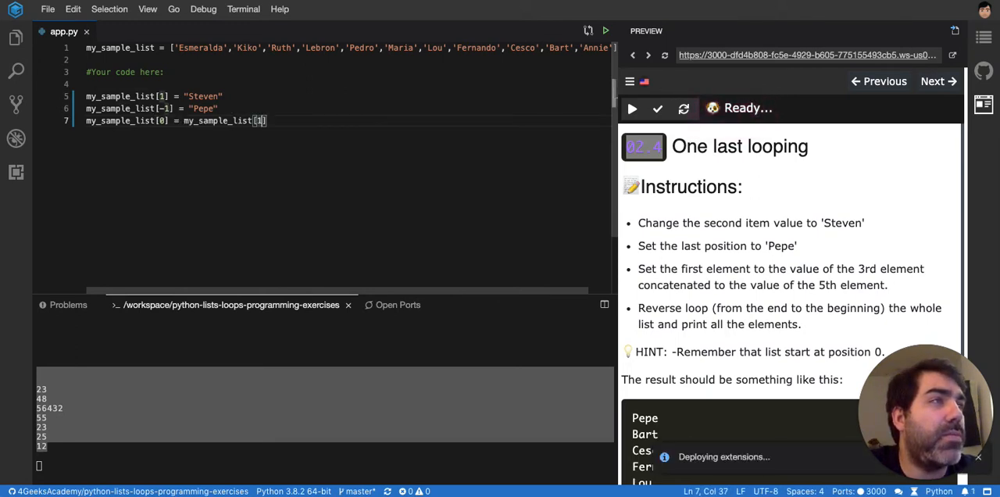
type("2")
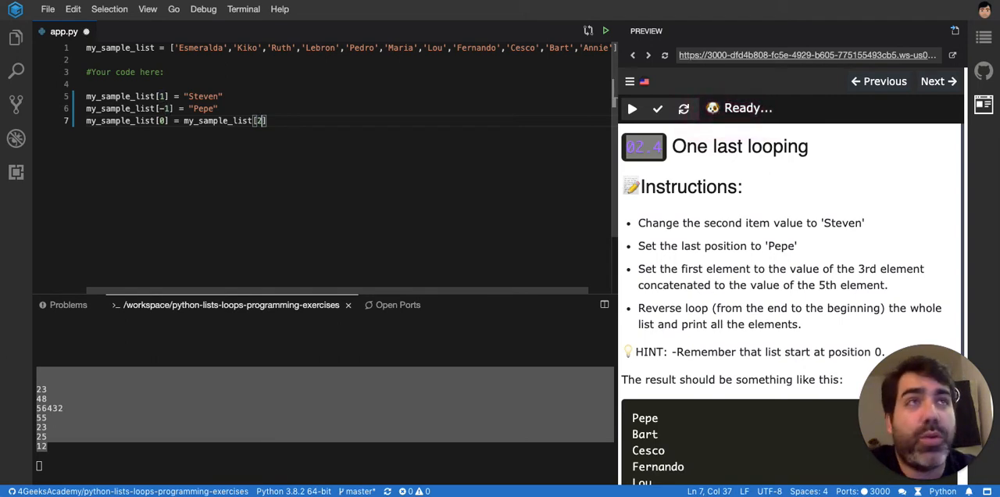
type("+ my_sample_list[1]")
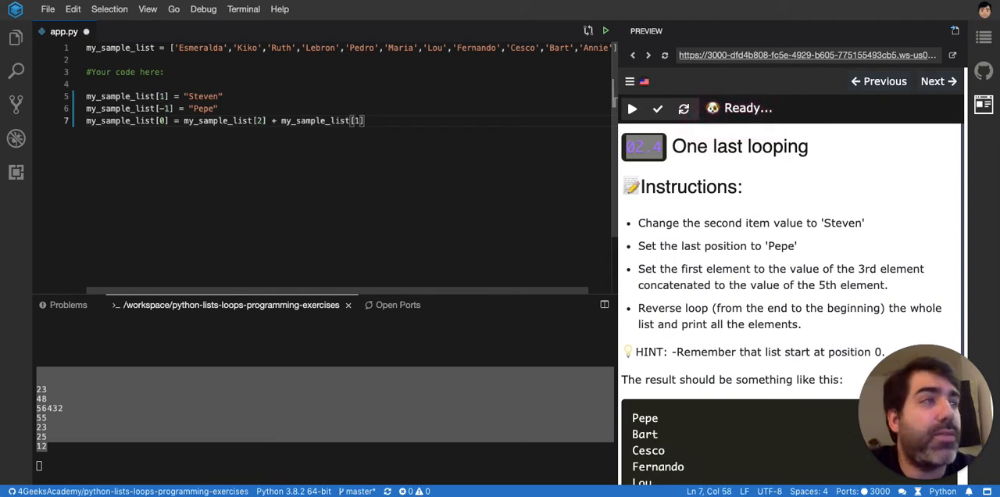
type("4")
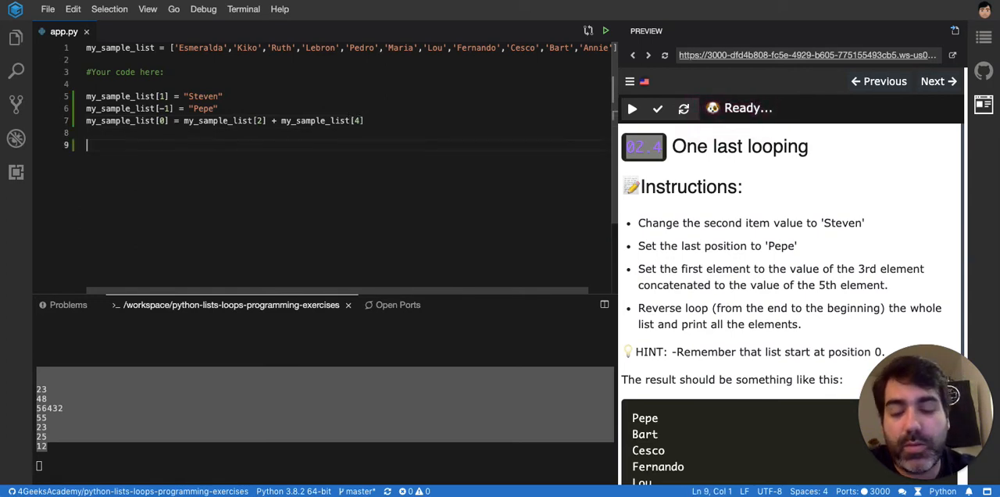
Step: Write a for loop over range(len(my_sample_list) - 1, -1, -1)
type("for")
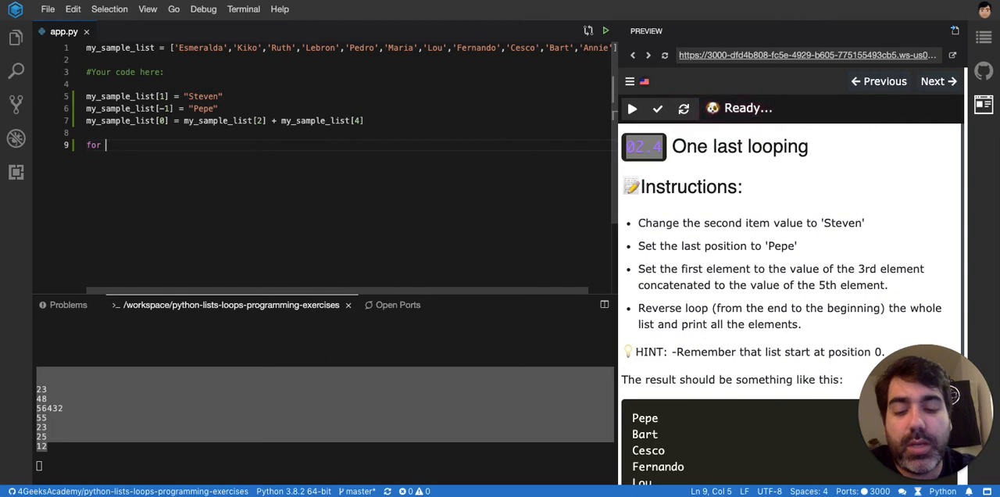
type("i in")
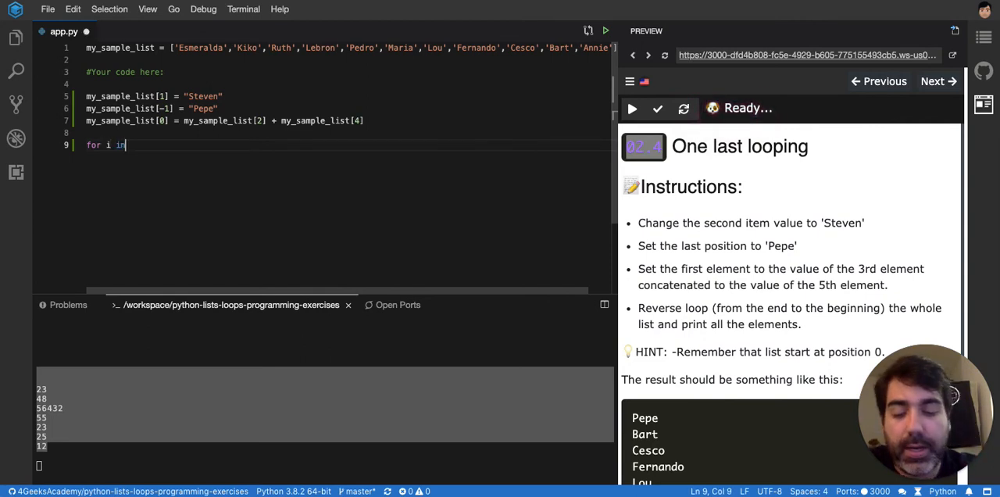
type("rage()")
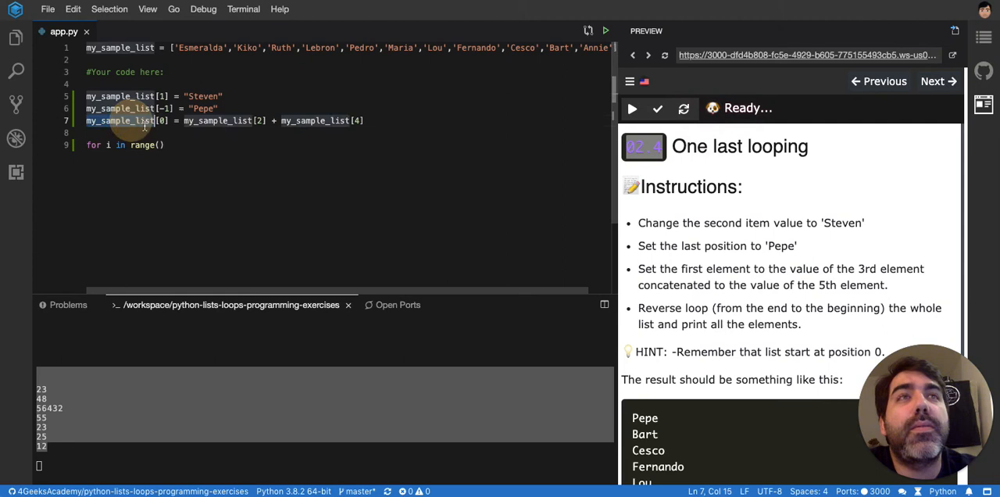
type("len(my_sample_list")
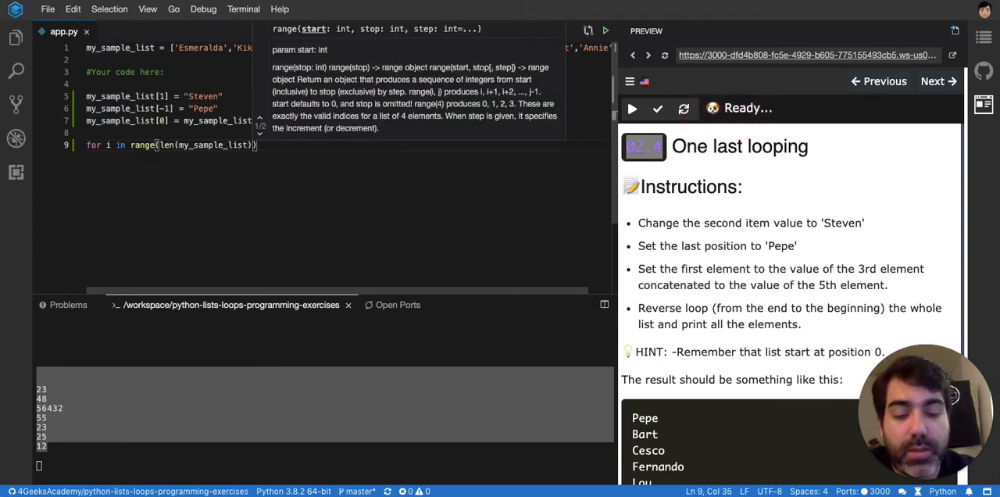
type("- 1,")
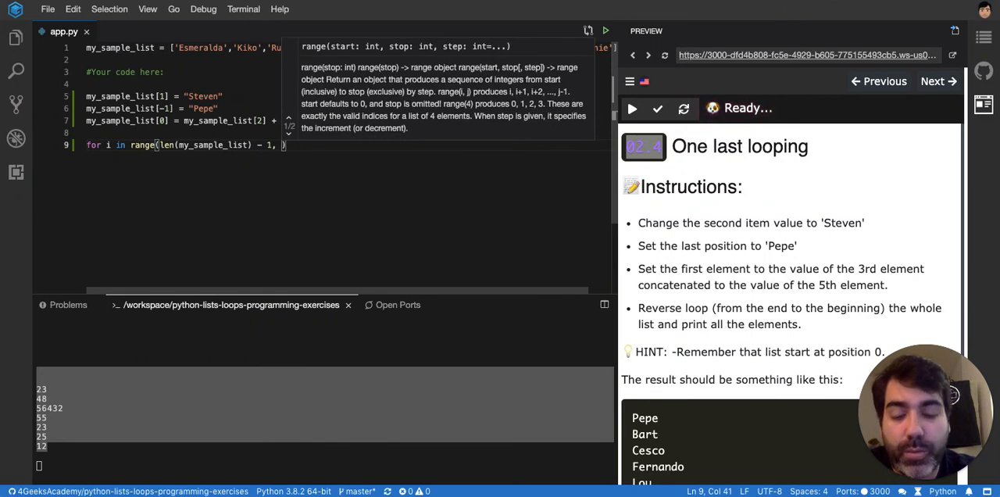
type("-1, -1")
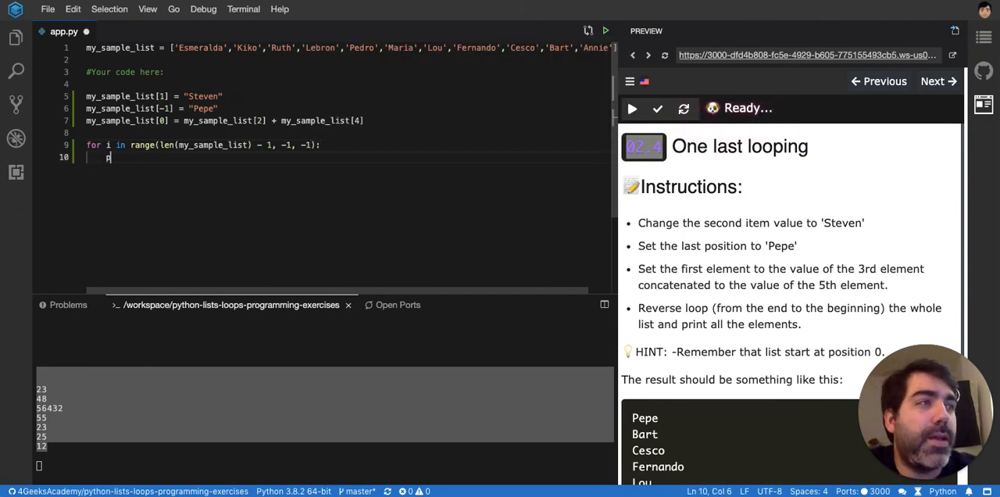
Step: Inside the loop, add print(my_sample_list[i]) to output each item
type("print(")
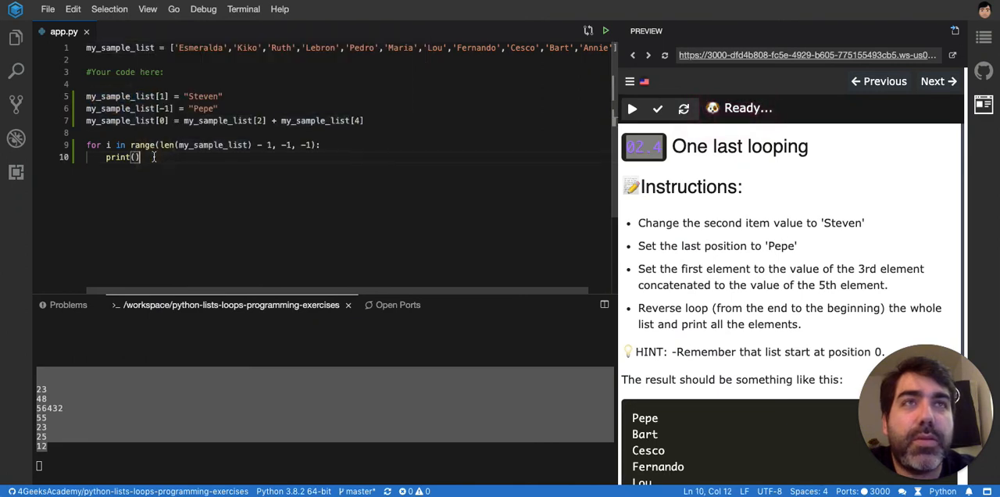
type("my_sample_list[i]")
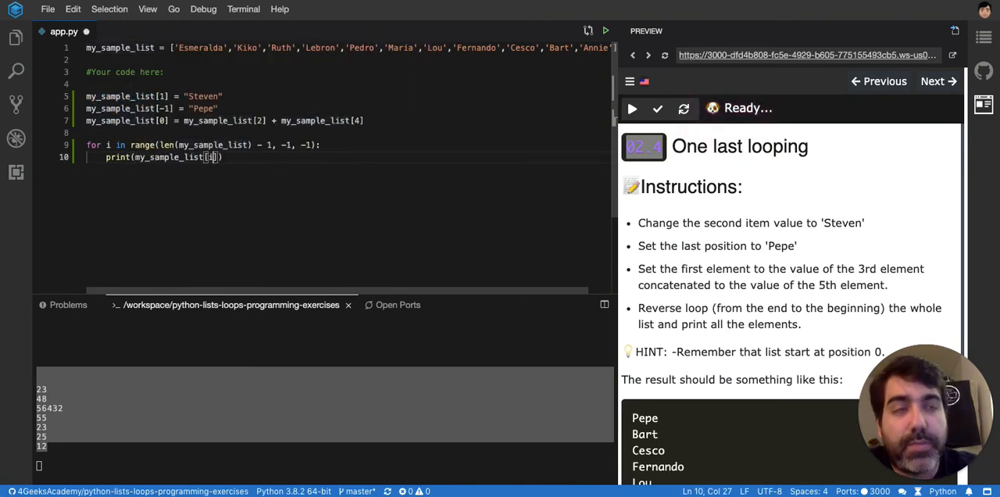
Step: Run the exercise in the LearnPack preview, compare the reversed output, then run the tests so they pass
left_click(631, 110)
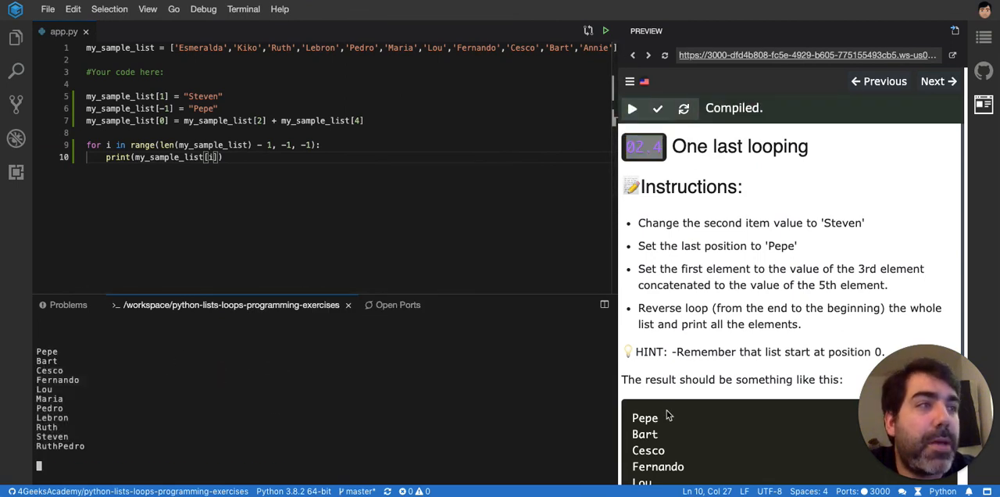
scroll("down", 3)
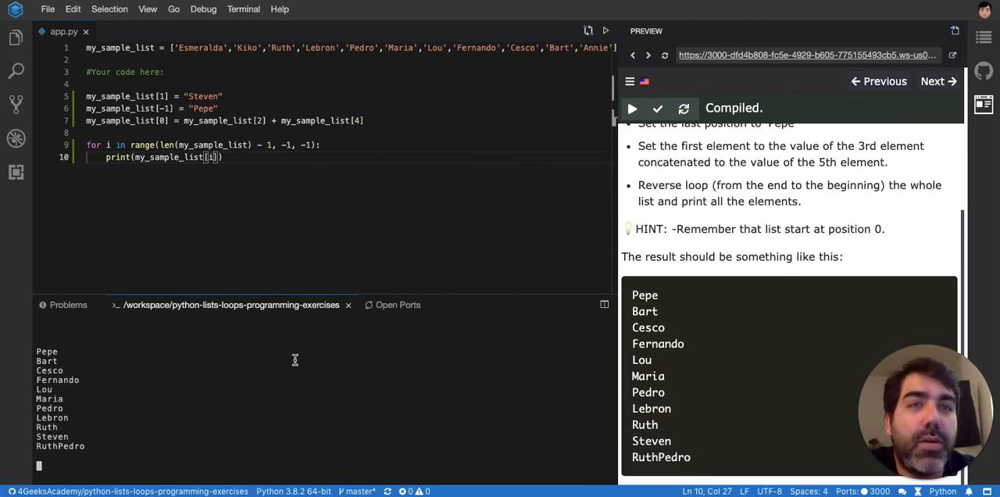
mouse_move(657, 110)
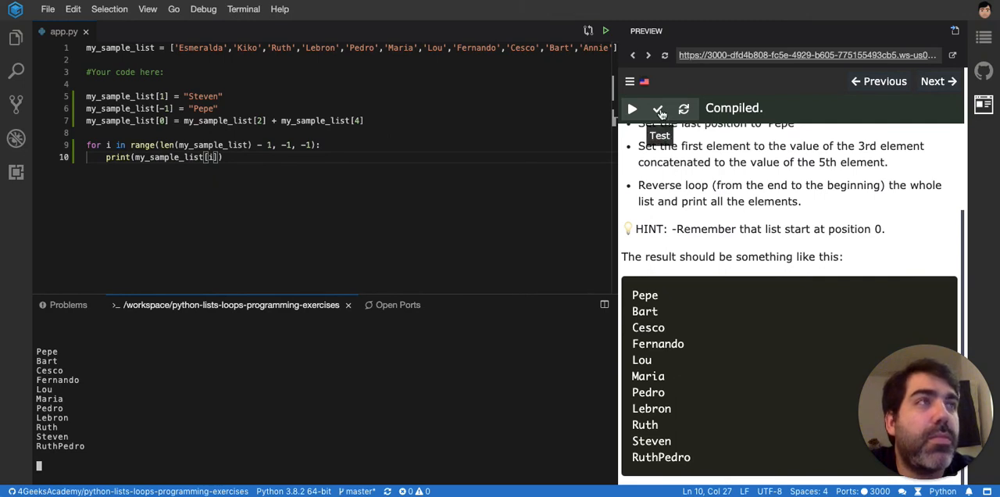
left_click(658, 110)
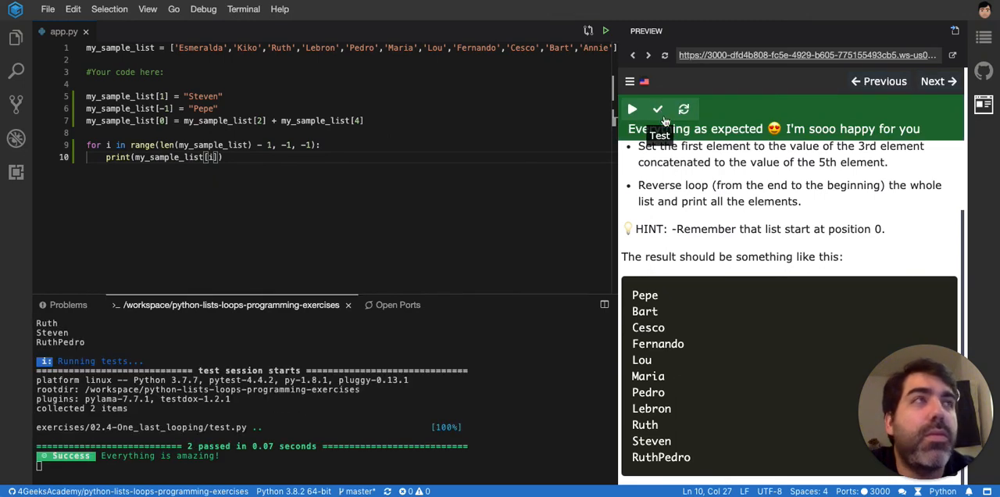